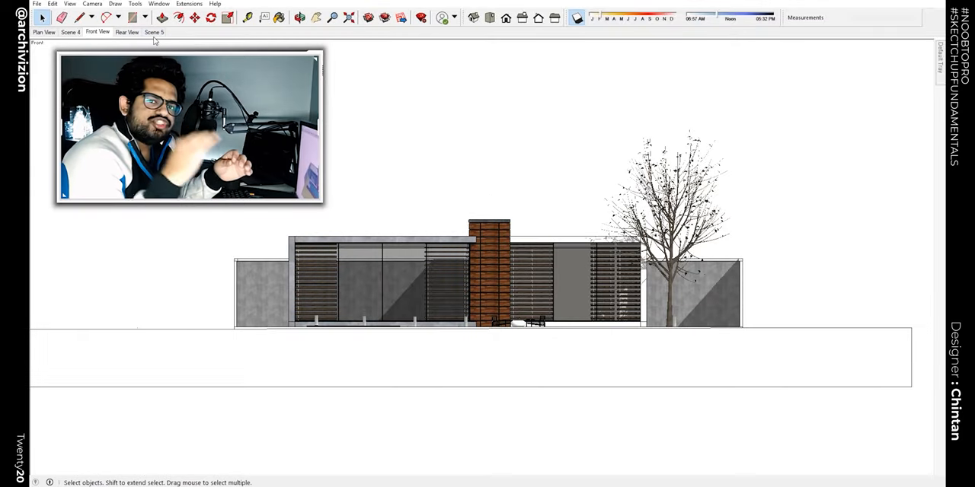
- Preview the example house's saved scenes in turn — Front View, aerial, Scene 4, Scene 5, Plan View
left_click(154, 32)
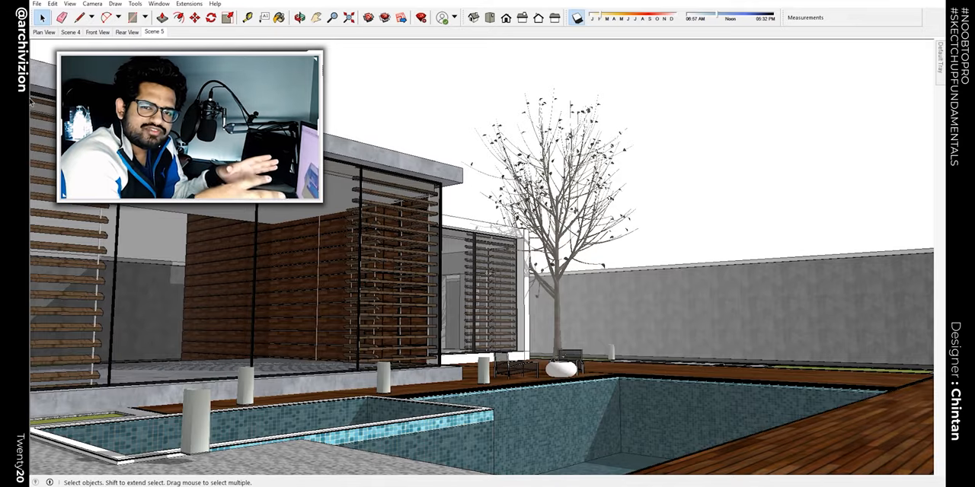
left_click(70, 32)
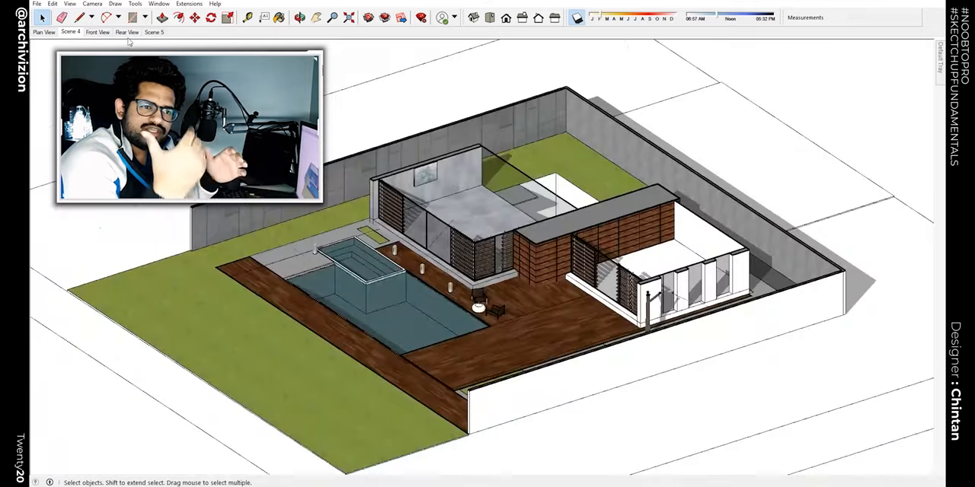
left_click(152, 32)
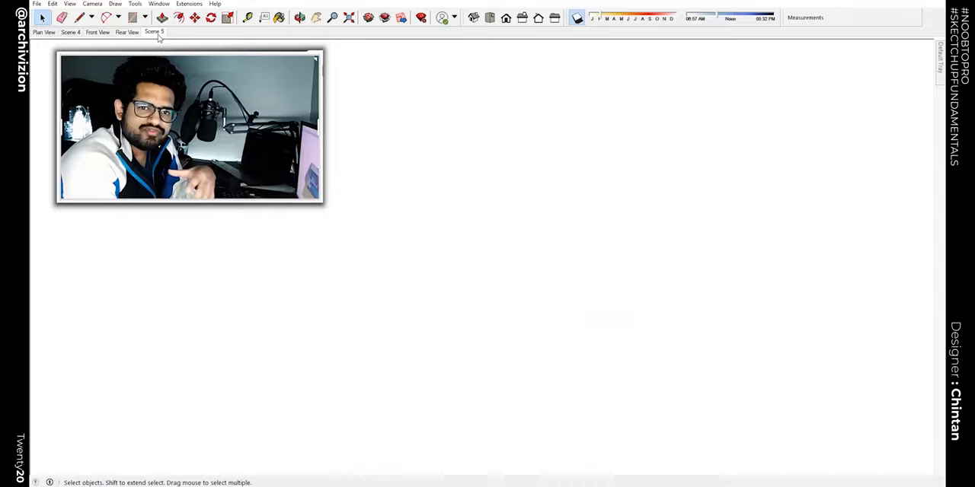
left_click(154, 32)
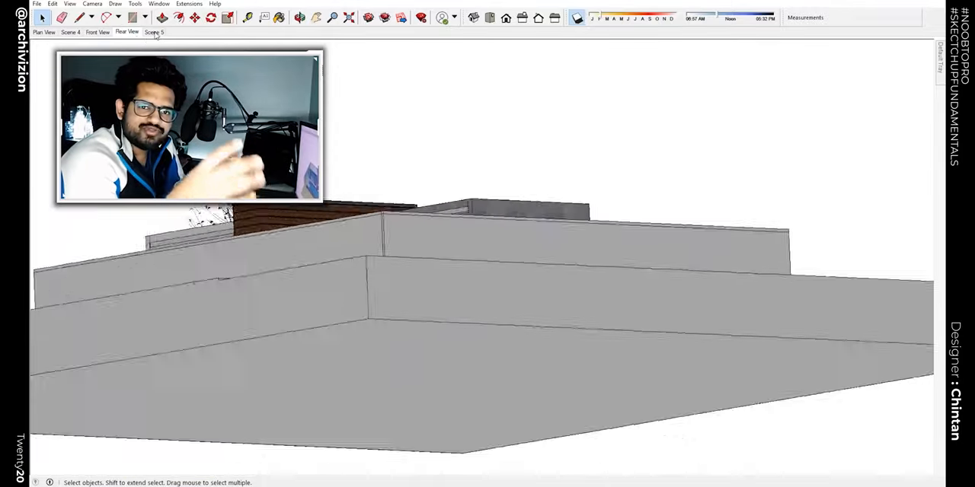
left_click(97, 32)
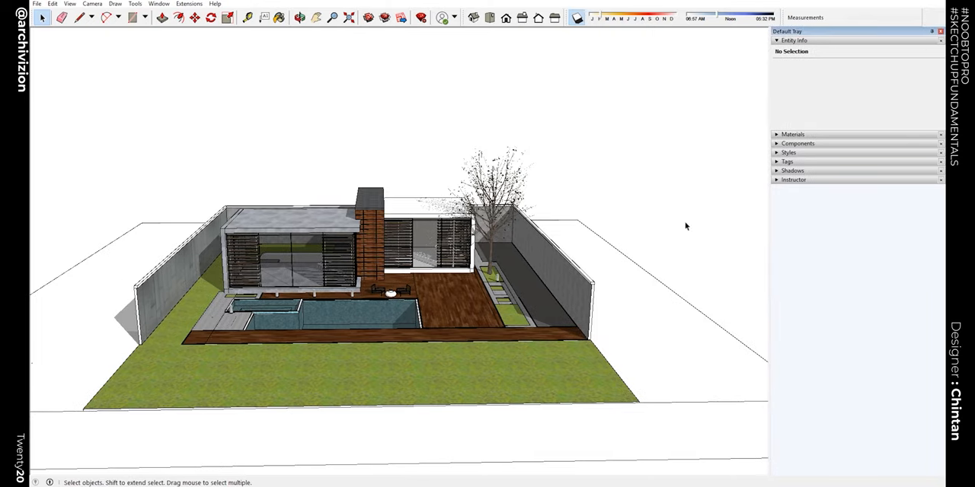
mouse_move(73, 303)
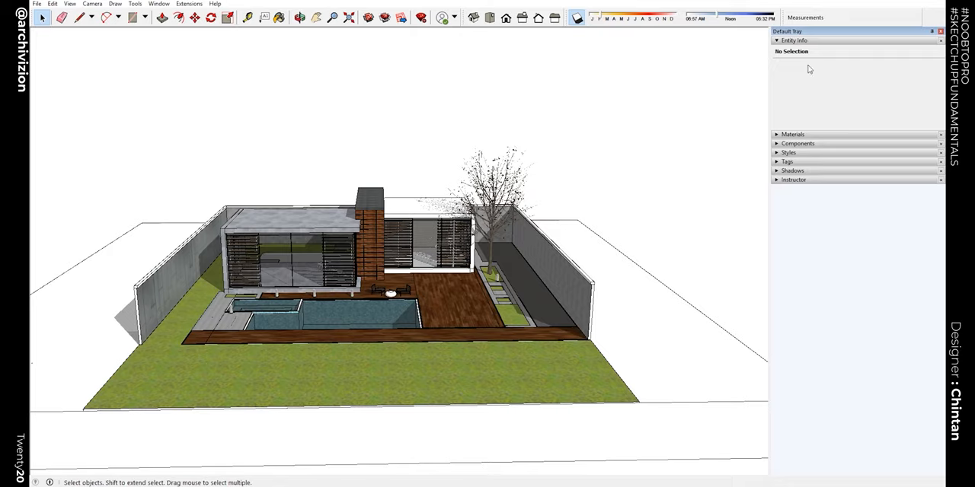
mouse_move(822, 182)
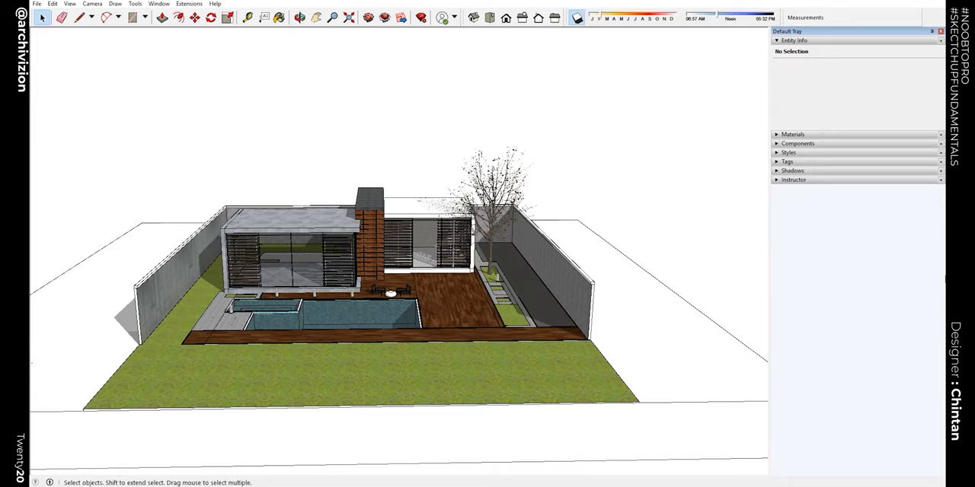
mouse_move(844, 211)
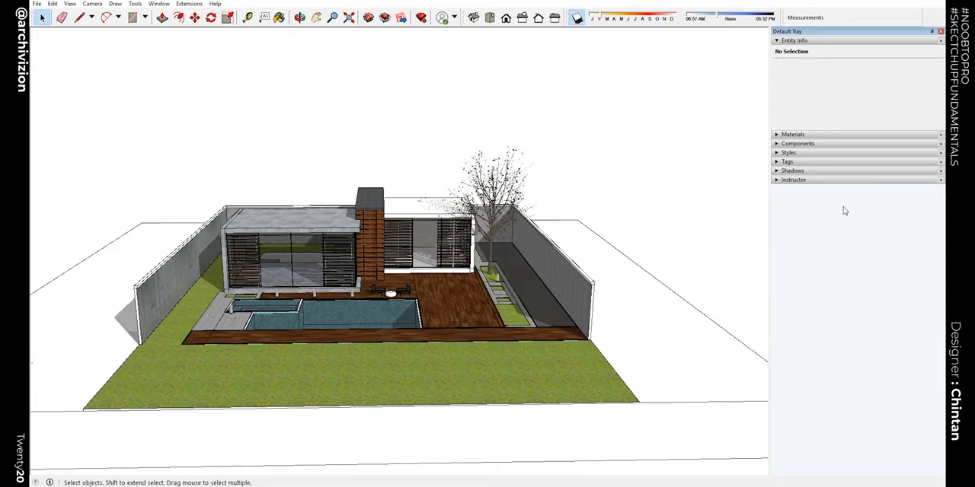
- Bring up the Window menu to start adding the Scenes panel to the Default Tray
left_click(158, 3)
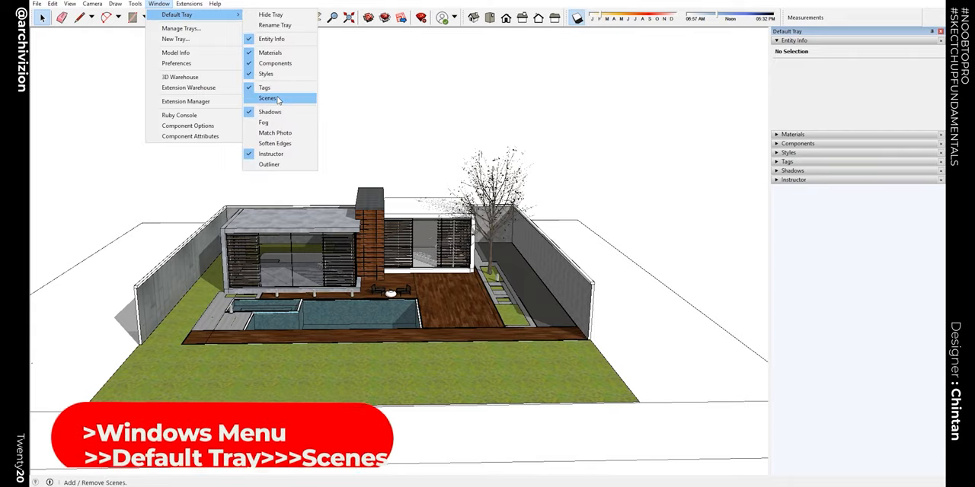
- Add the Scenes panel to the side tray beside the house model
left_click(268, 98)
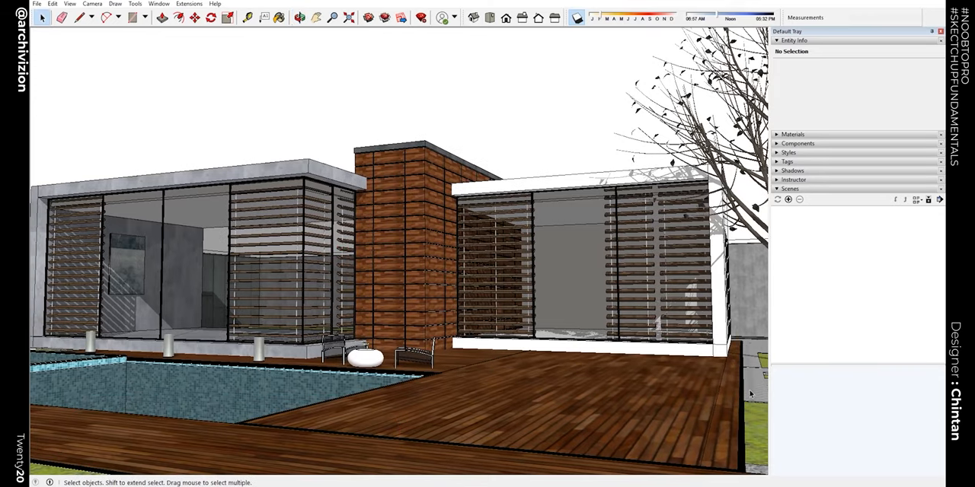
mouse_move(789, 213)
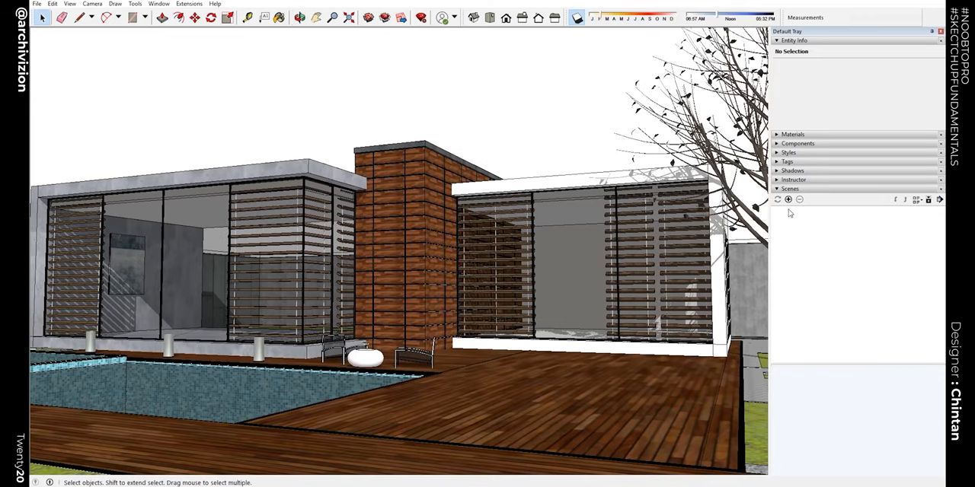
- Save the close house-front perspective as Scene 1, keeping the style changes as a new style
left_click(789, 198)
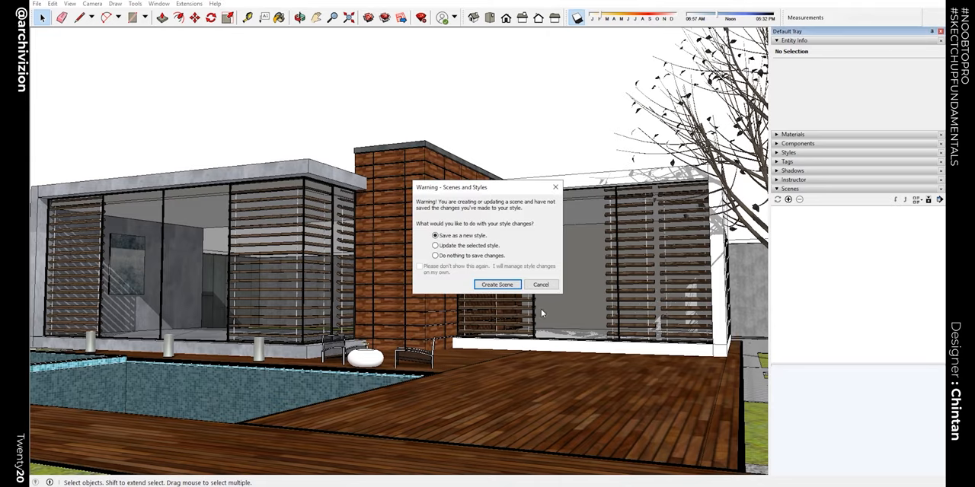
mouse_move(502, 259)
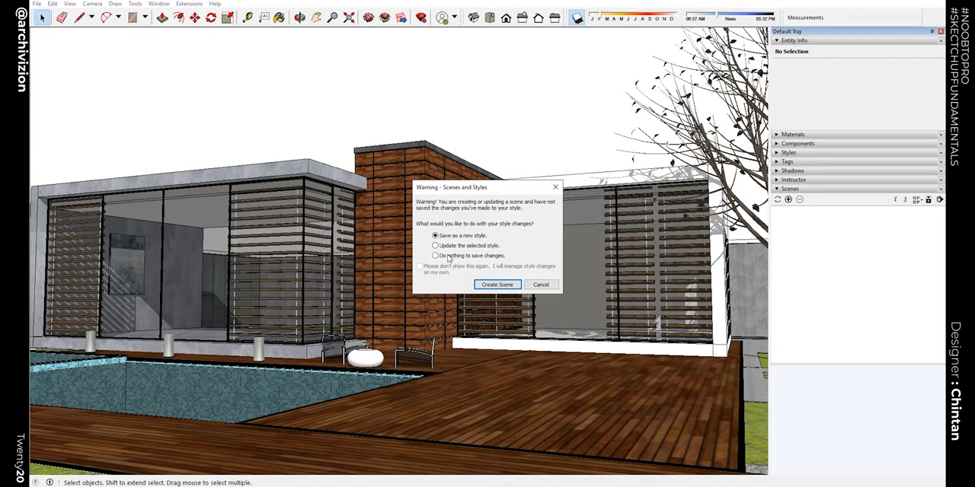
left_click(496, 283)
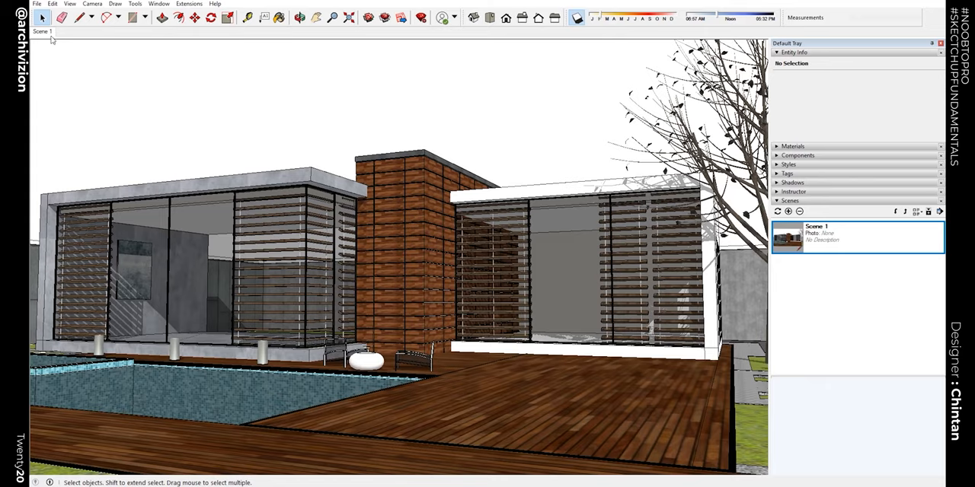
mouse_move(36, 43)
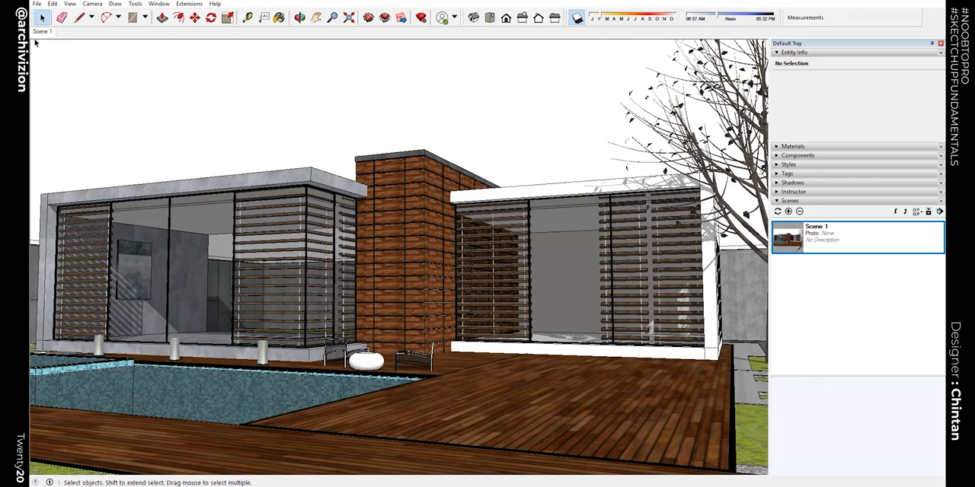
mouse_move(472, 34)
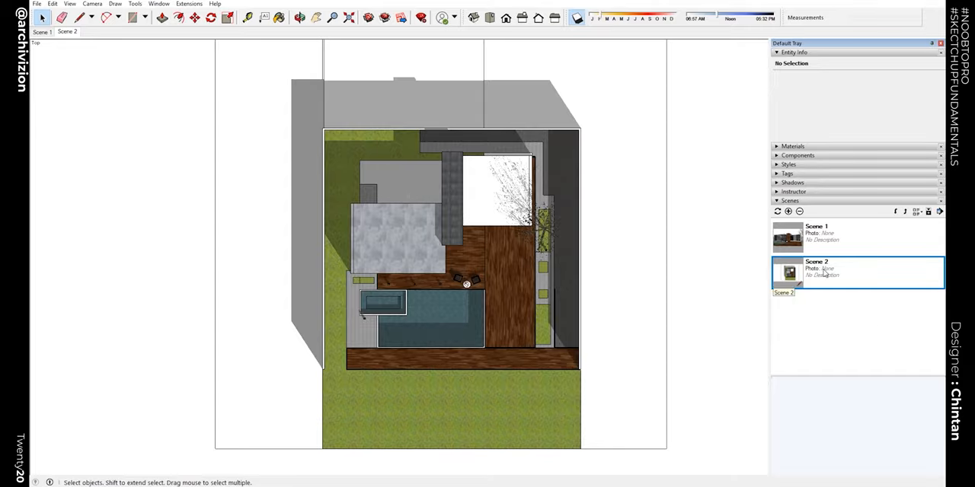
- Flip between Scene 1's perspective and Scene 2's top view, ending on the perspective
left_click(788, 238)
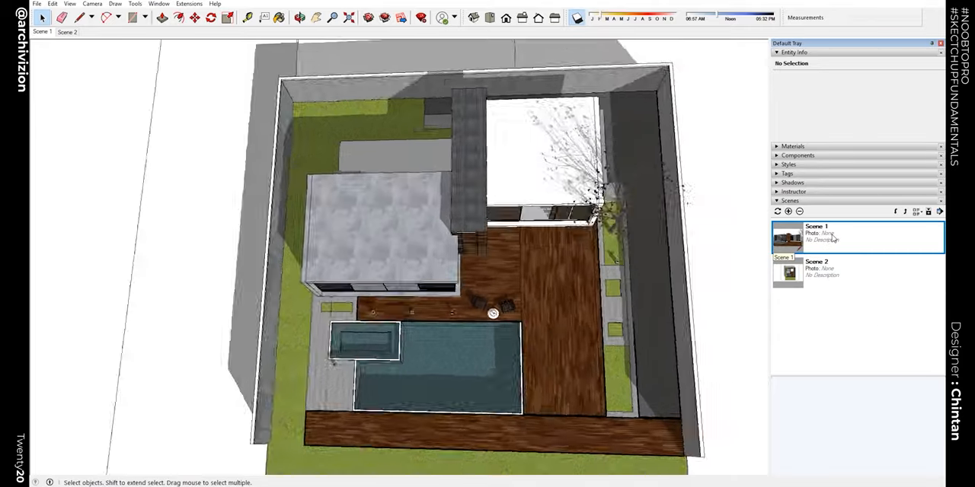
left_click(787, 238)
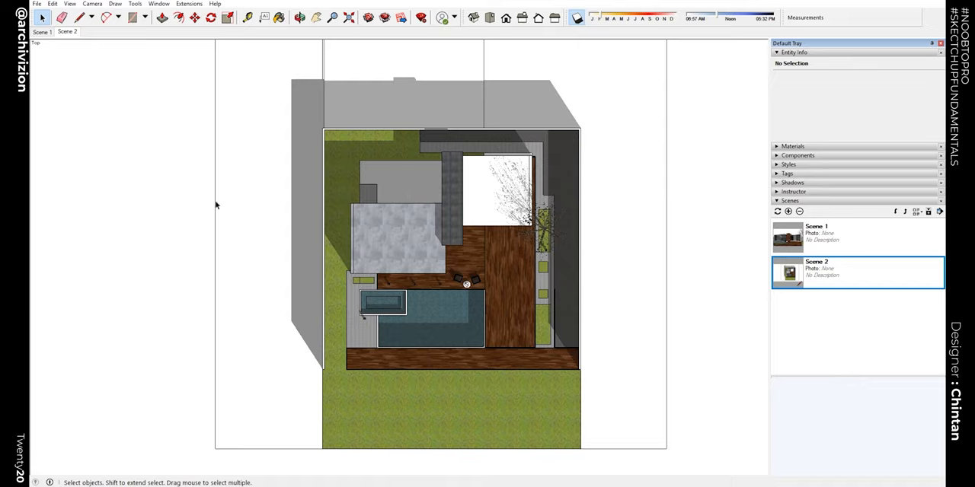
mouse_move(181, 167)
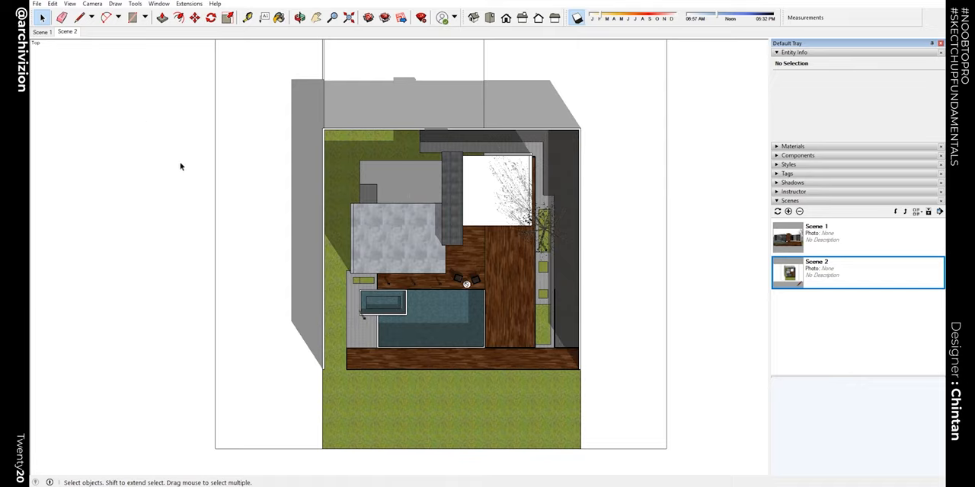
mouse_move(341, 386)
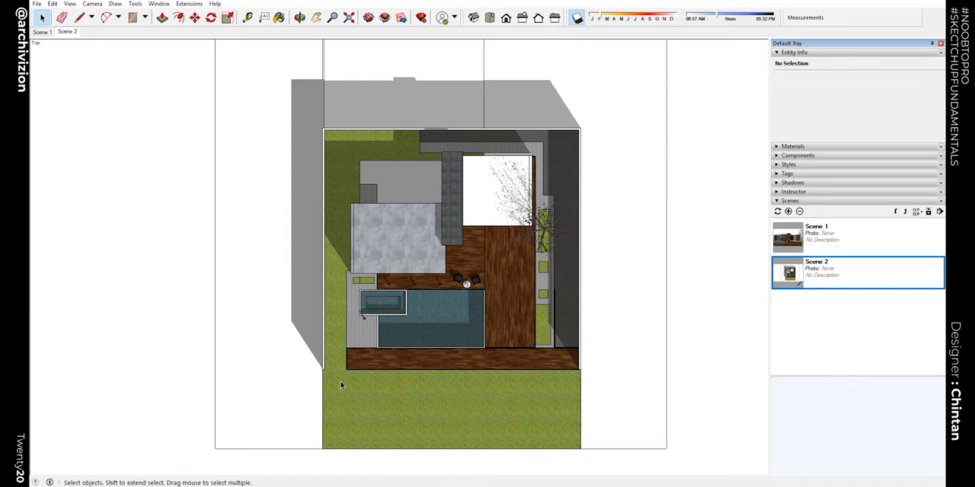
mouse_move(180, 72)
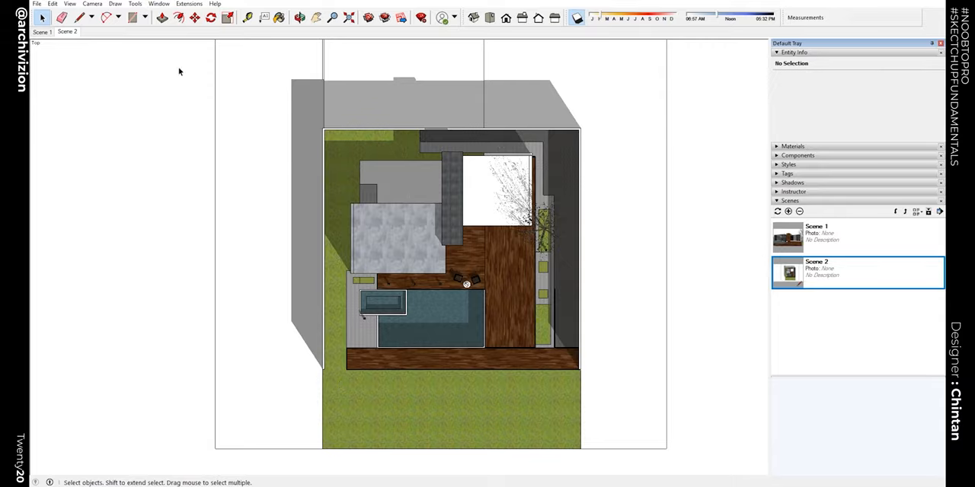
left_click(787, 238)
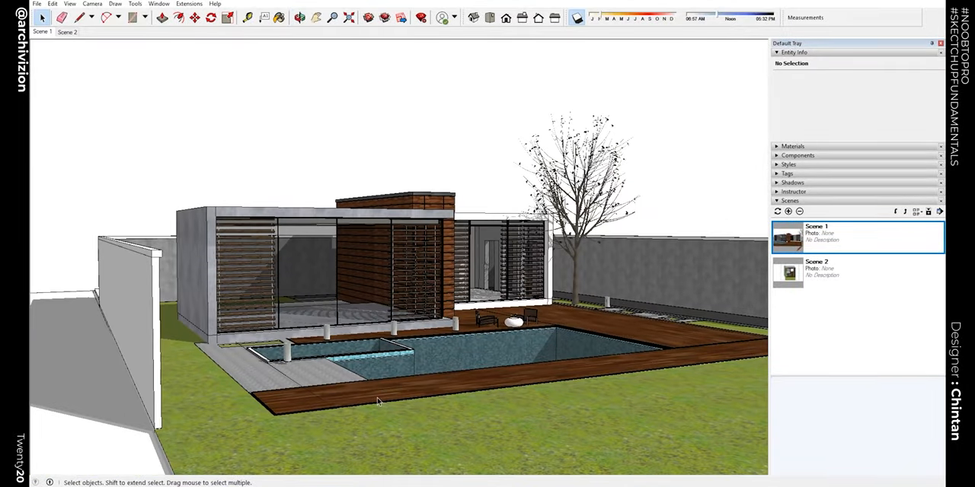
mouse_move(67, 46)
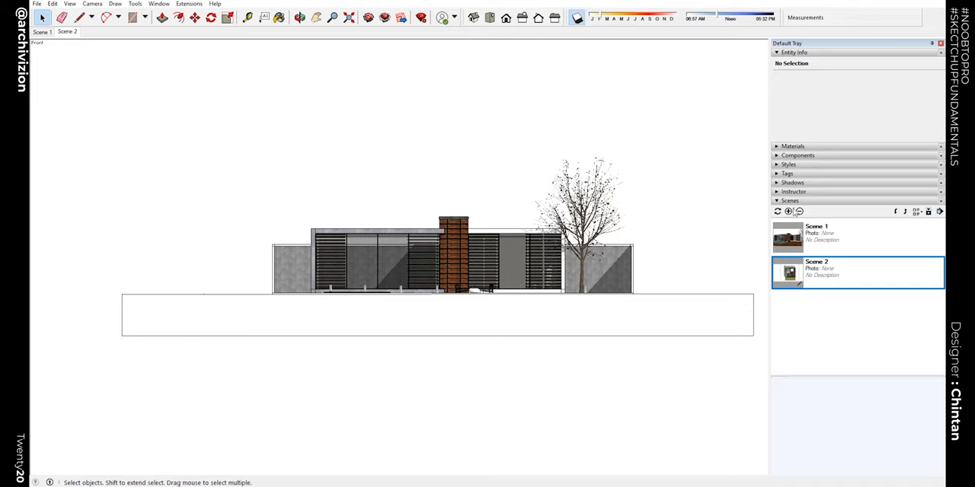
- Save the front elevation as Scene 3 and the left elevation as Scene 4, then return to Scene 3
left_click(789, 211)
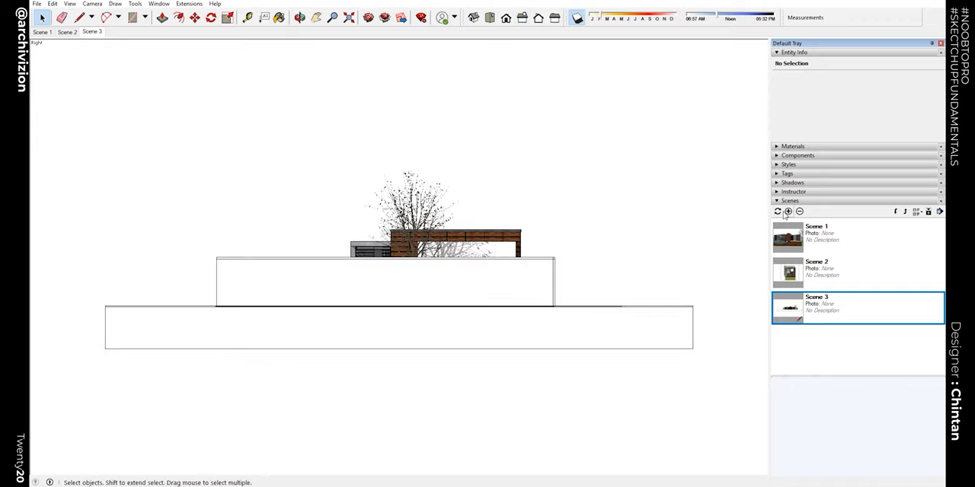
left_click(789, 212)
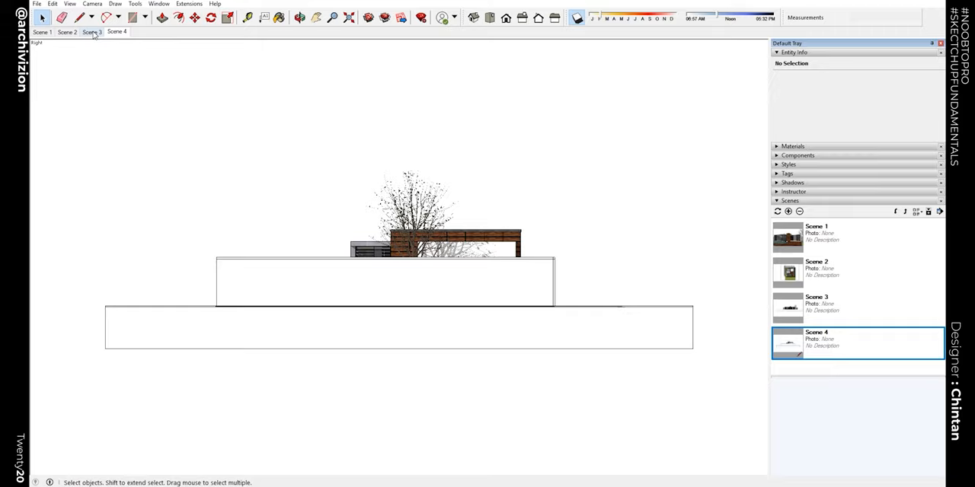
left_click(91, 32)
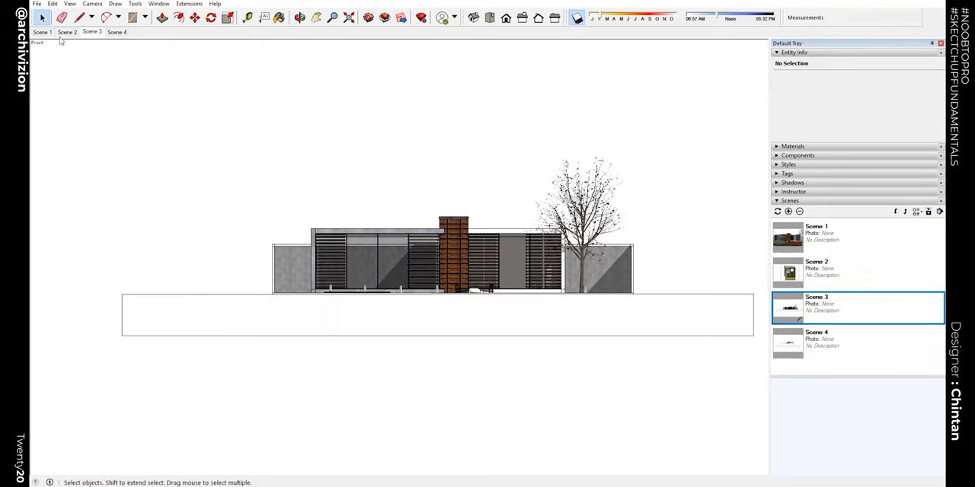
- Disable 'Enable scene transitions' in Model Info's animation settings and close the dialog
left_click(70, 3)
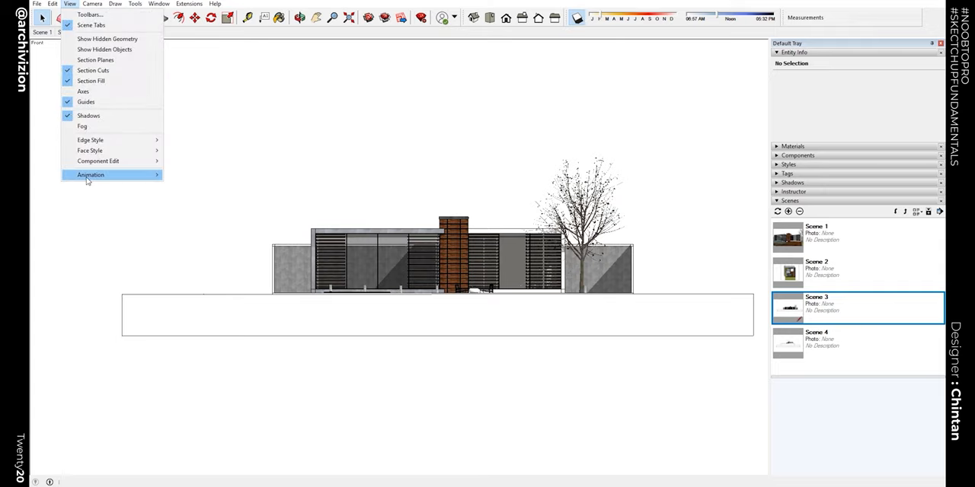
left_click(89, 173)
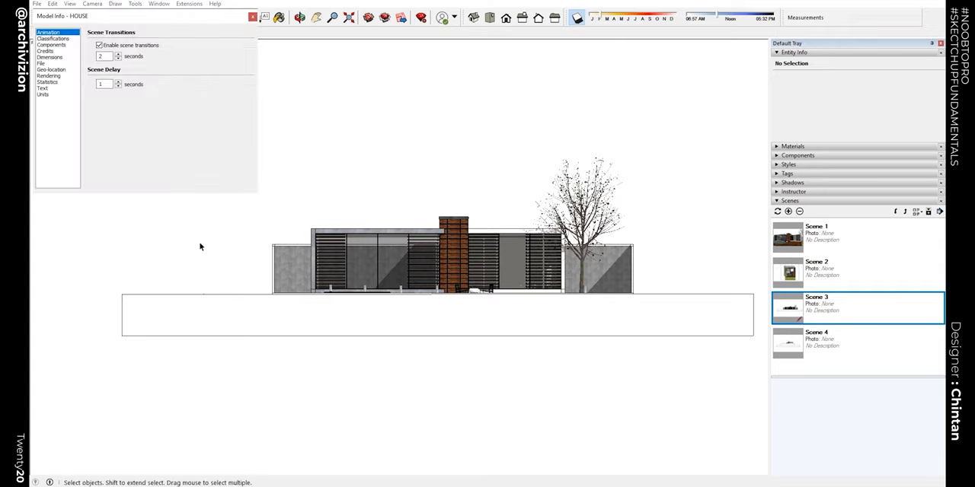
left_click(99, 46)
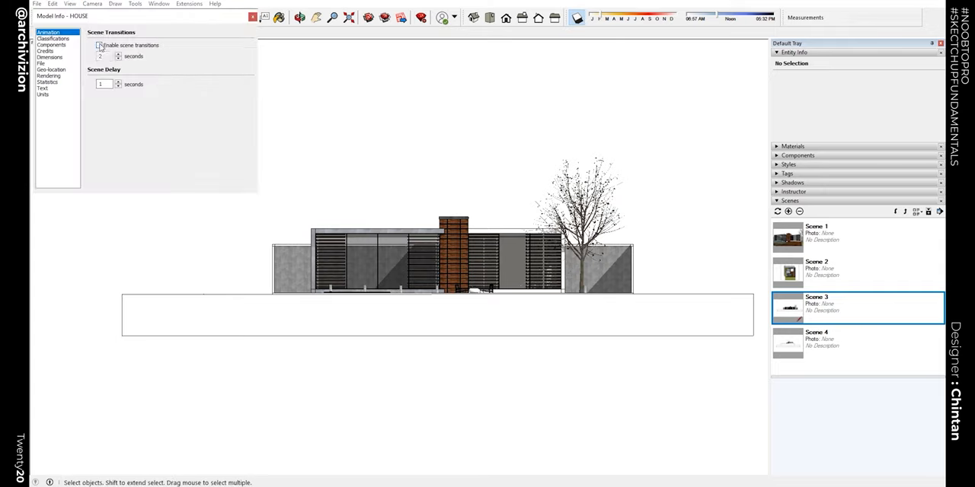
left_click(99, 46)
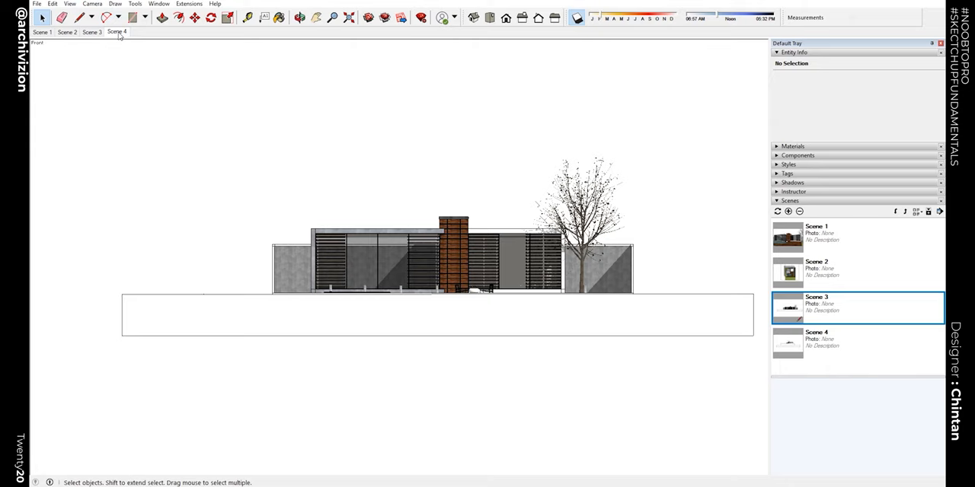
left_click(42, 32)
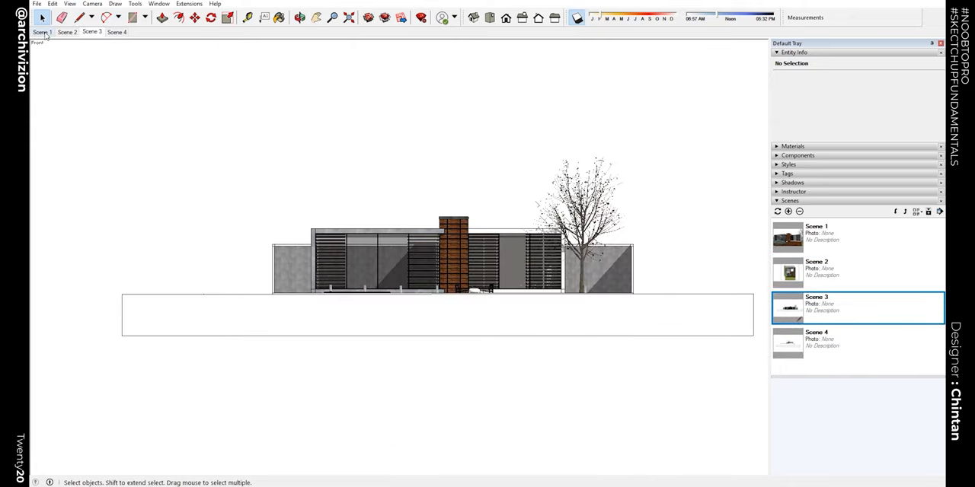
left_click(67, 32)
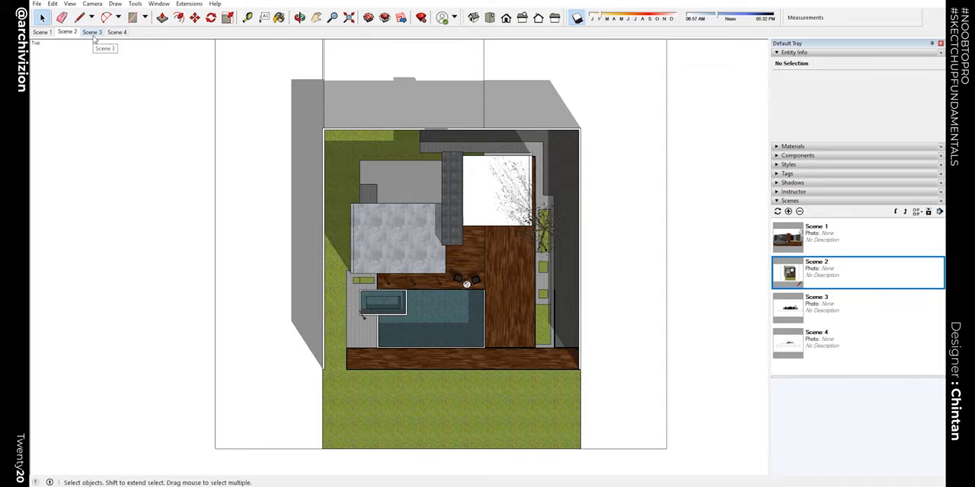
left_click(116, 32)
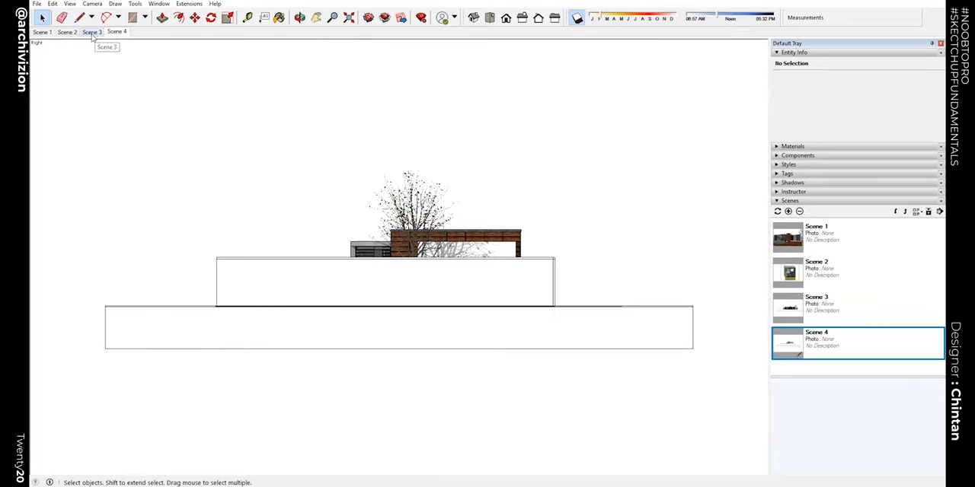
left_click(91, 32)
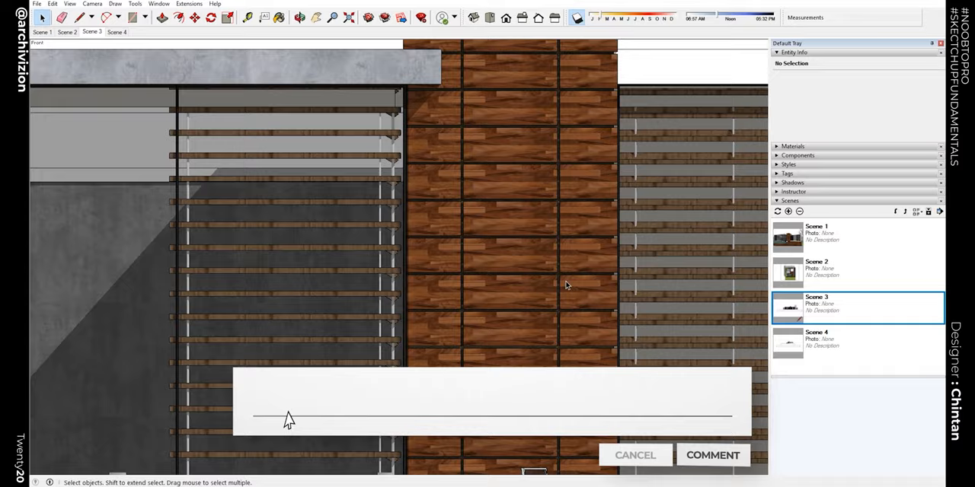
type("Wanna ask something c")
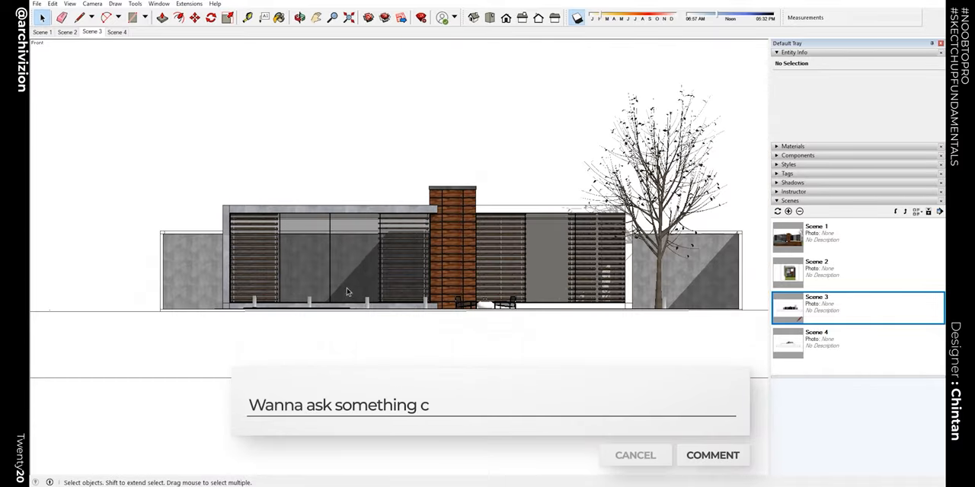
type("omment bellow asap !")
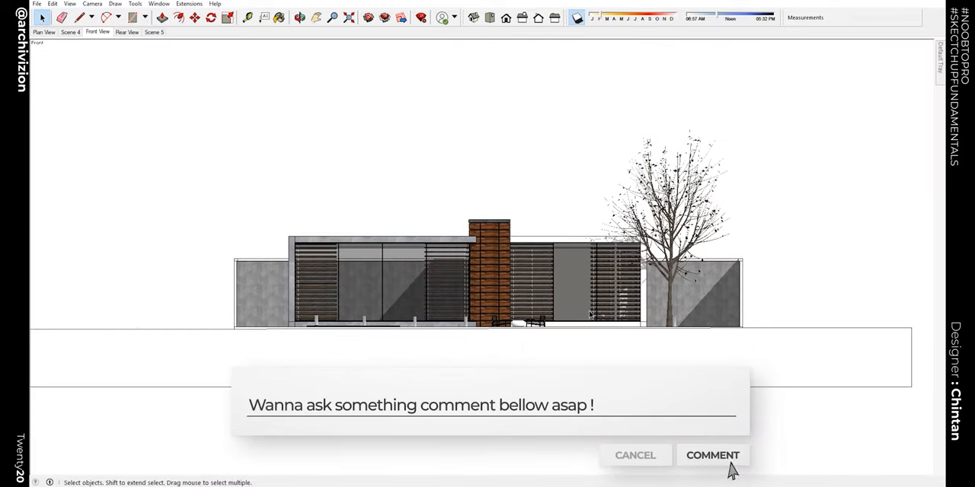